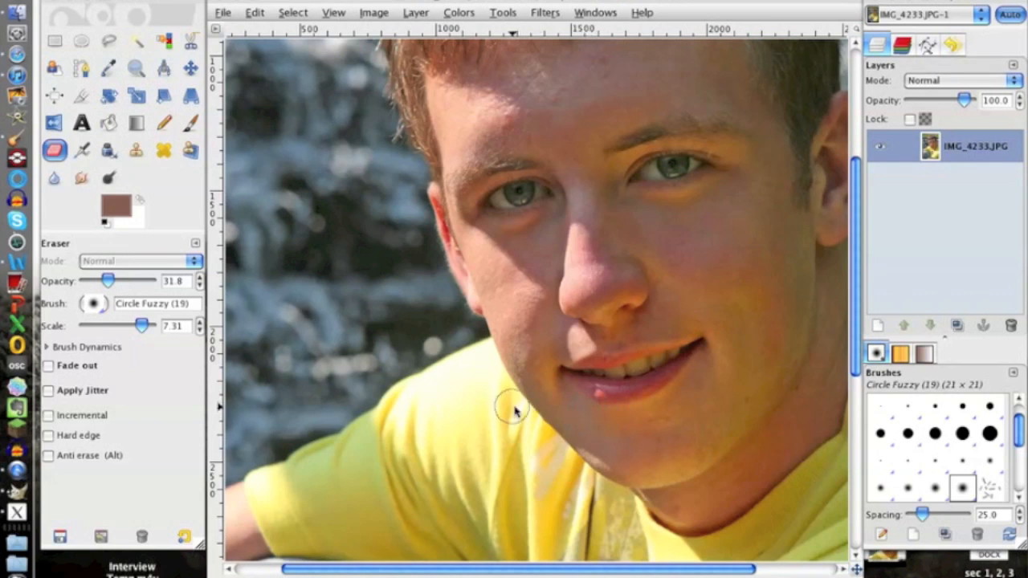
pyautogui.moveTo(360, 263)
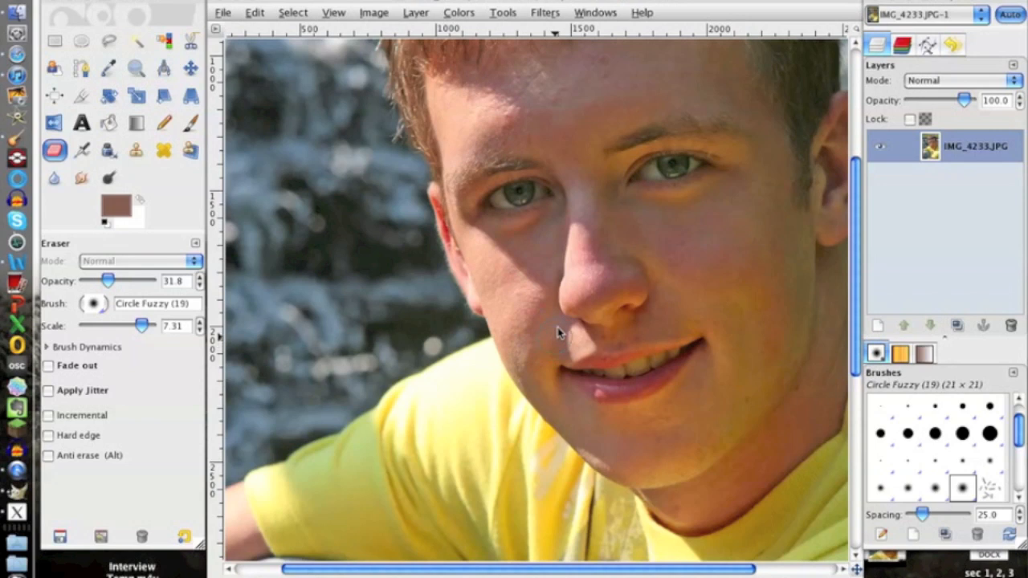
pyautogui.moveTo(769, 281)
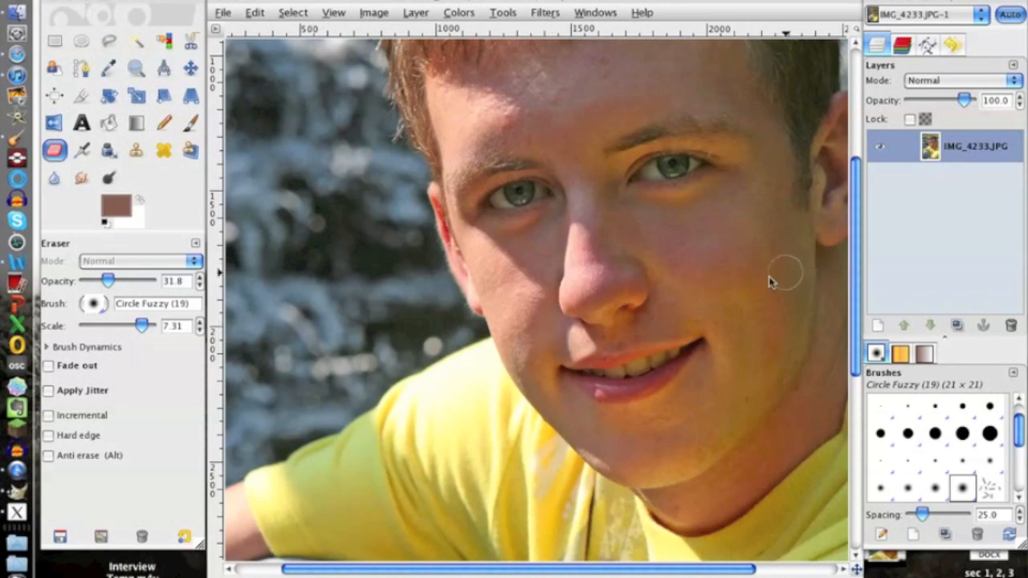
pyautogui.moveTo(328, 297)
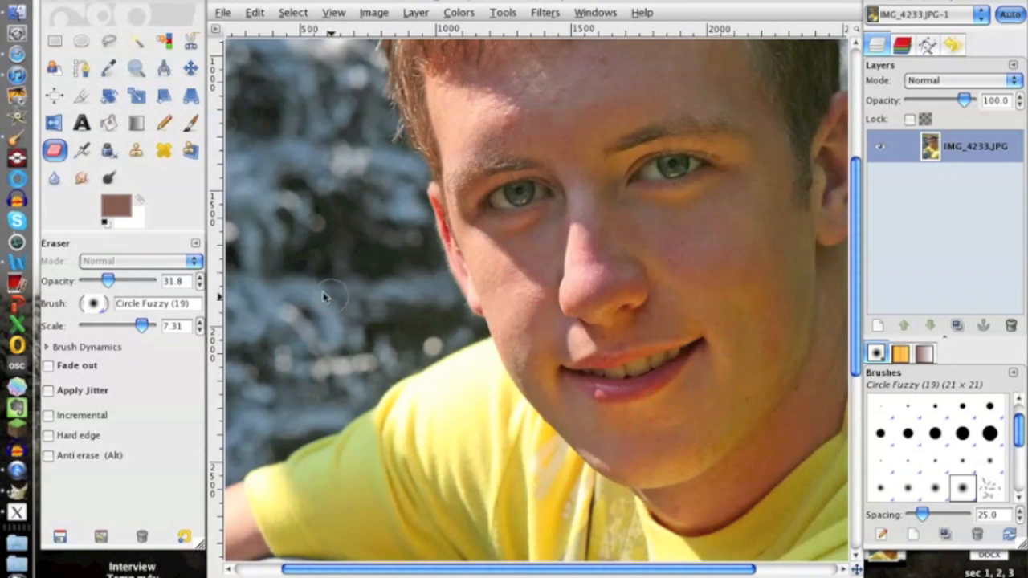
pyautogui.moveTo(347, 244)
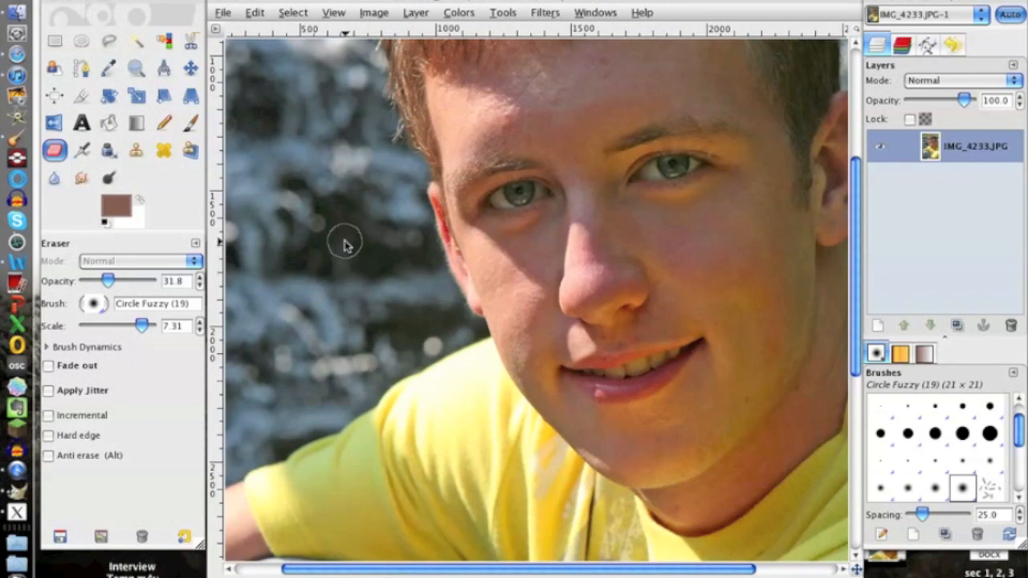
pyautogui.moveTo(350, 207)
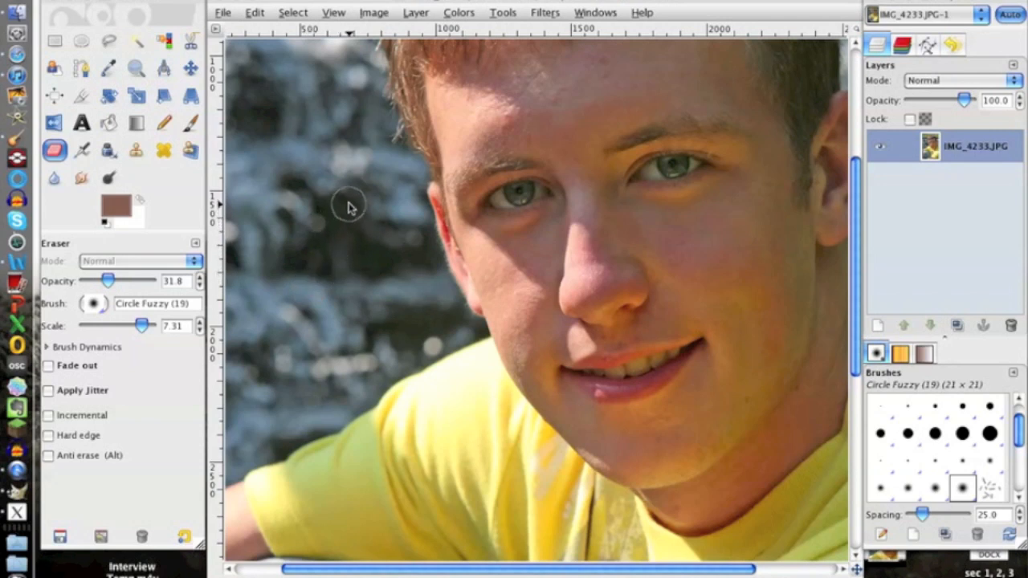
pyautogui.moveTo(893, 273)
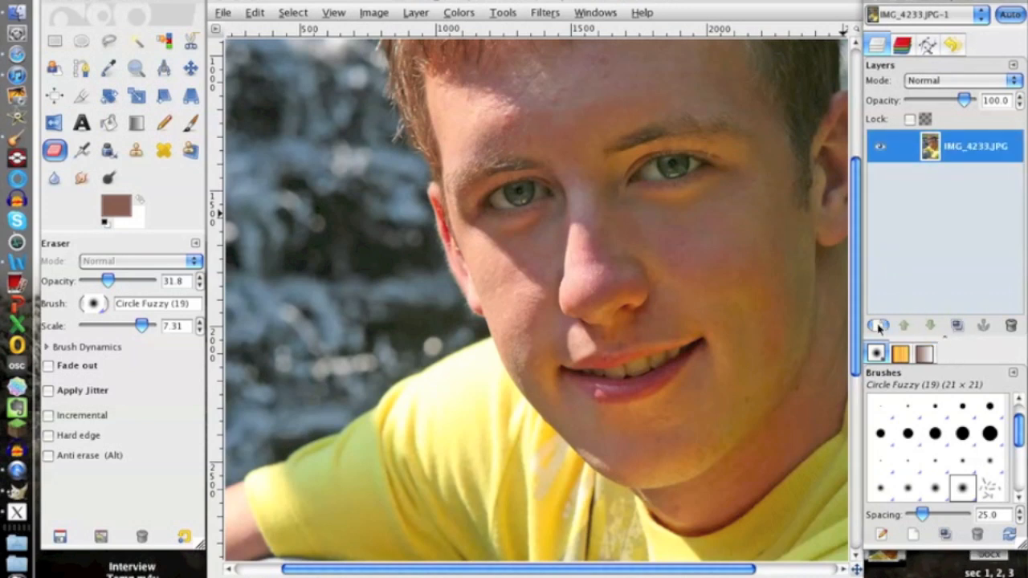
# Create a transparent layer named 'fill color' above the portrait photo.
pyautogui.click(882, 324)
pyautogui.write('fill color')
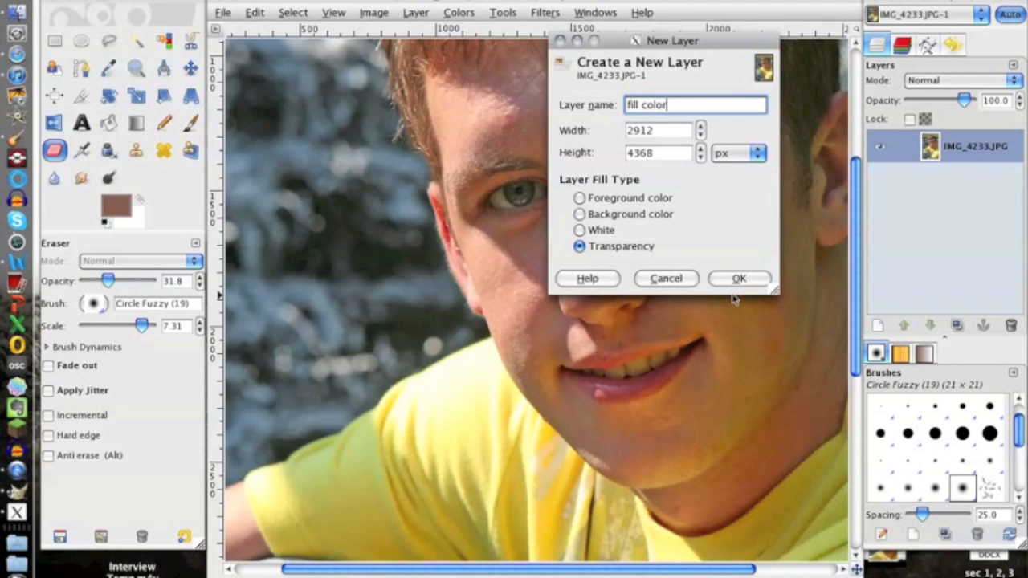
pyautogui.moveTo(626, 218)
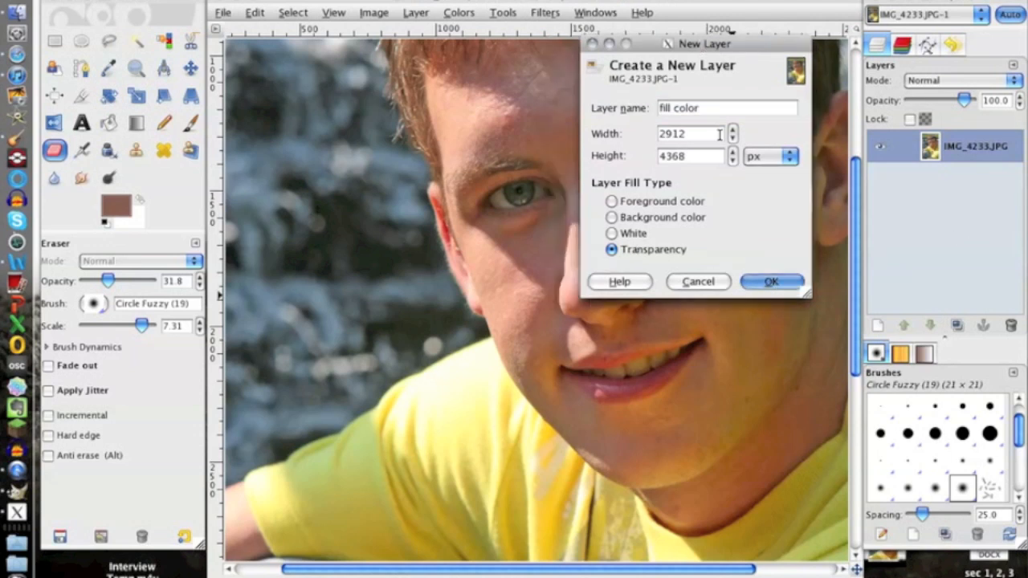
pyautogui.click(770, 281)
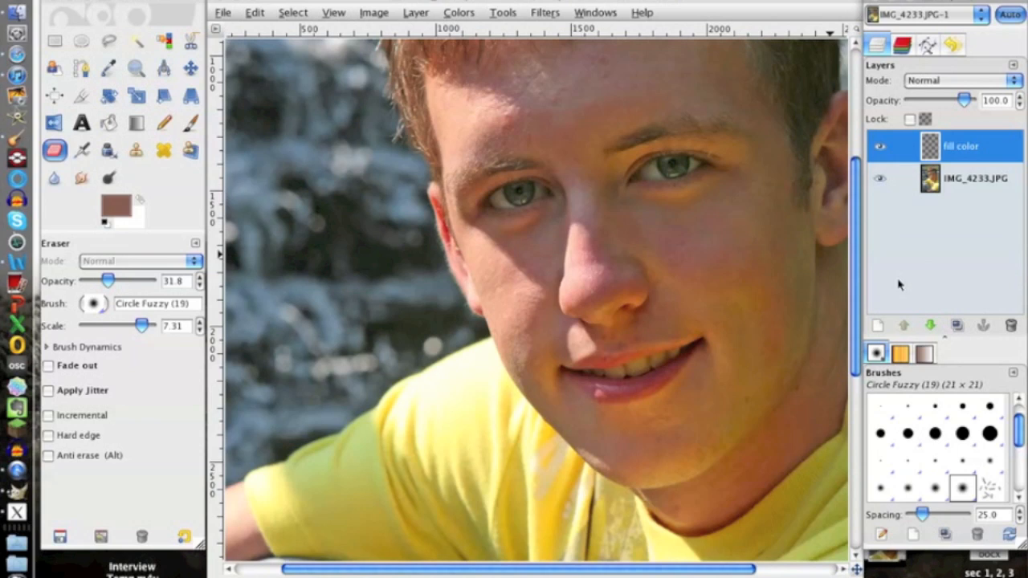
pyautogui.moveTo(803, 310)
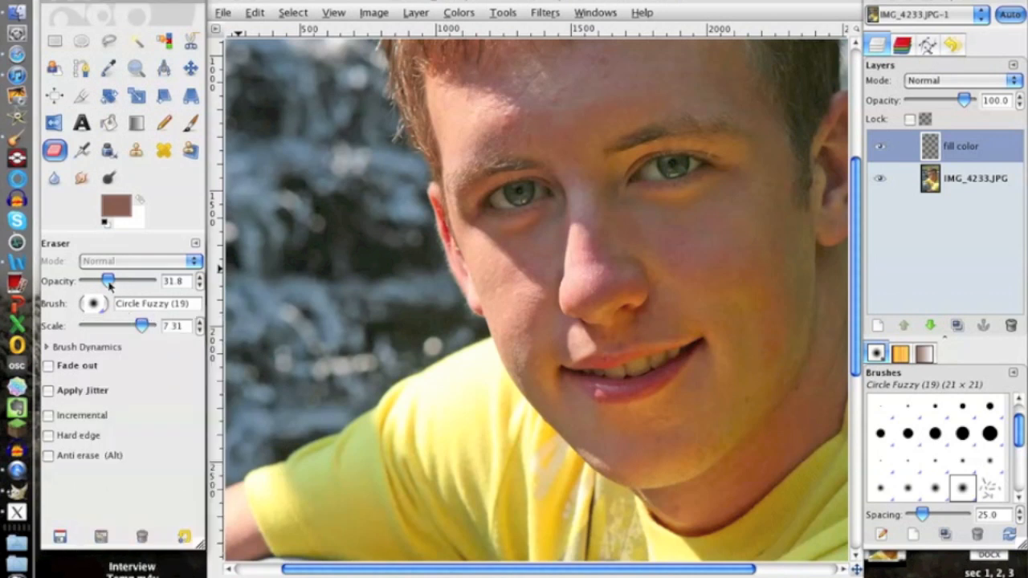
# Set the eraser to about 19.7 opacity and a brush scale near 5.9.
pyautogui.moveTo(109, 280); pyautogui.dragTo(100, 279)
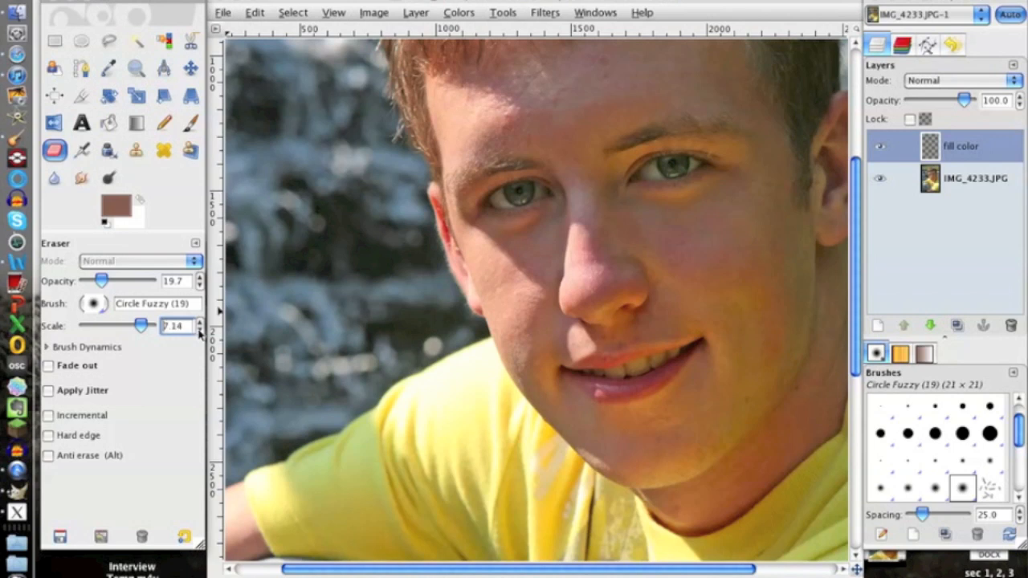
pyautogui.moveTo(141, 325); pyautogui.dragTo(126, 325)
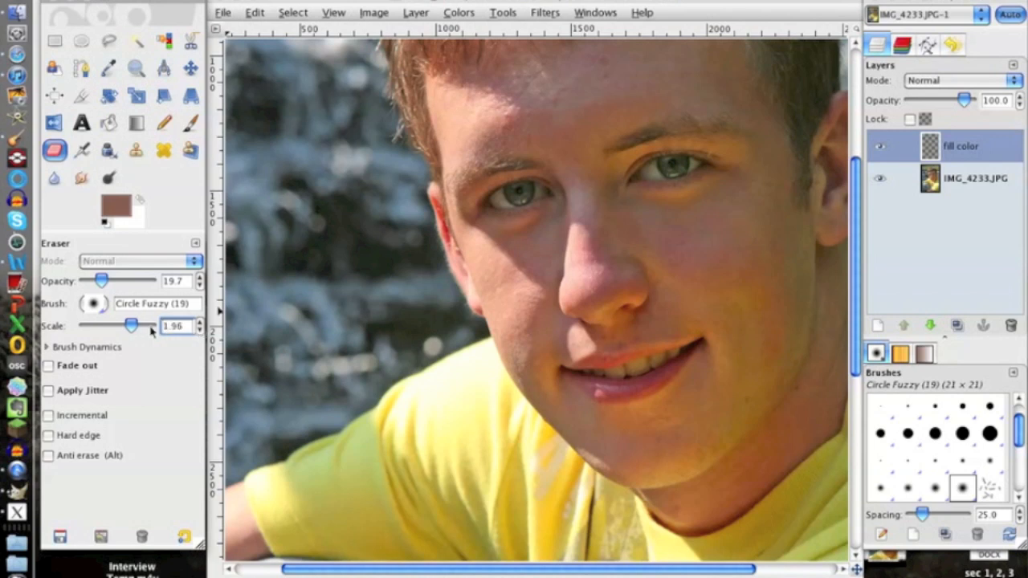
pyautogui.moveTo(129, 324); pyautogui.dragTo(142, 324)
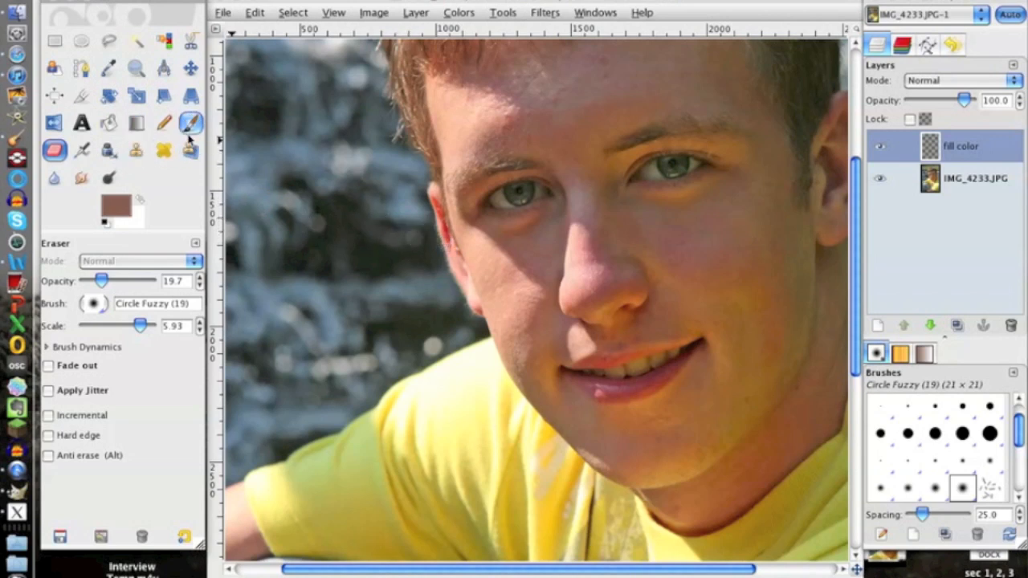
# Set the paintbrush to about 21.8 opacity and 4.81 scale, then sample a skin tone from the face.
pyautogui.click(191, 122)
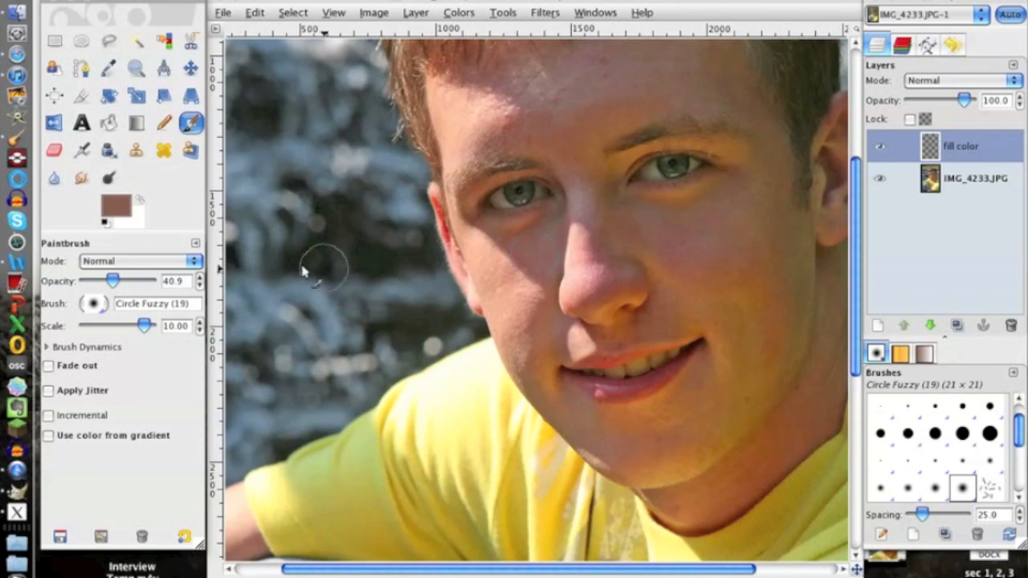
pyautogui.moveTo(112, 279); pyautogui.dragTo(103, 279)
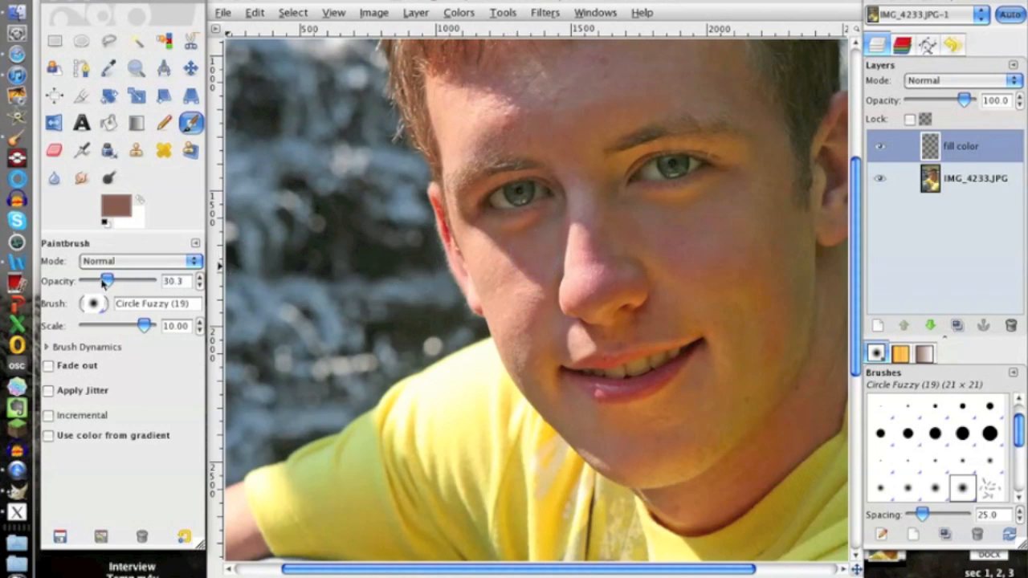
pyautogui.moveTo(145, 324); pyautogui.dragTo(141, 325)
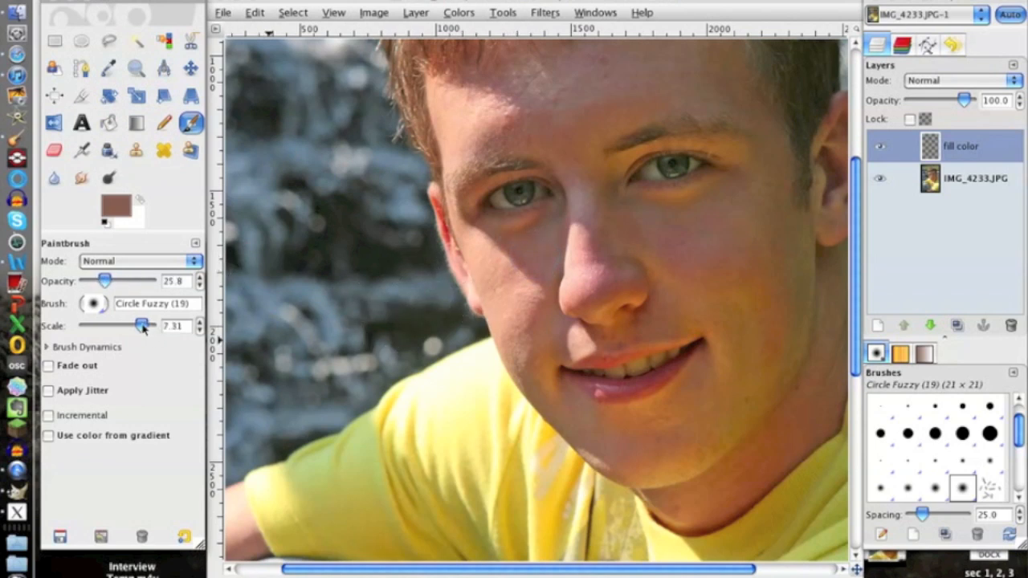
pyautogui.moveTo(142, 324); pyautogui.dragTo(128, 324)
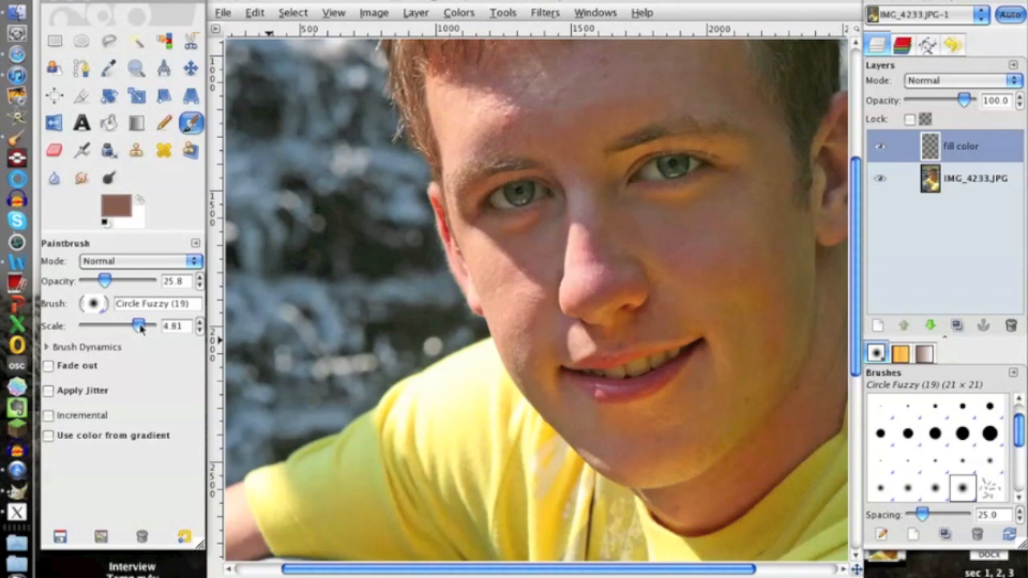
pyautogui.moveTo(543, 255)
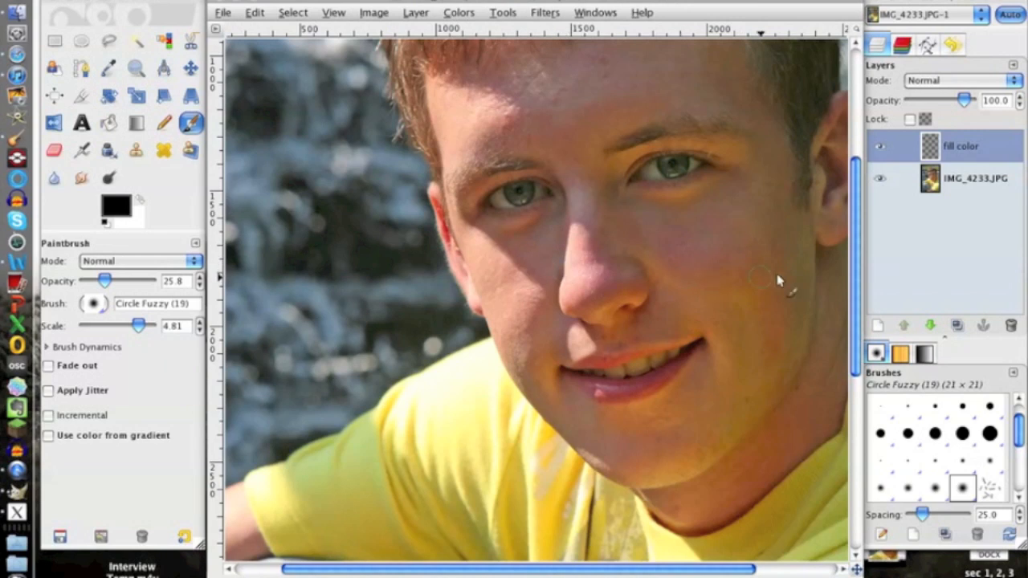
pyautogui.click(973, 177)
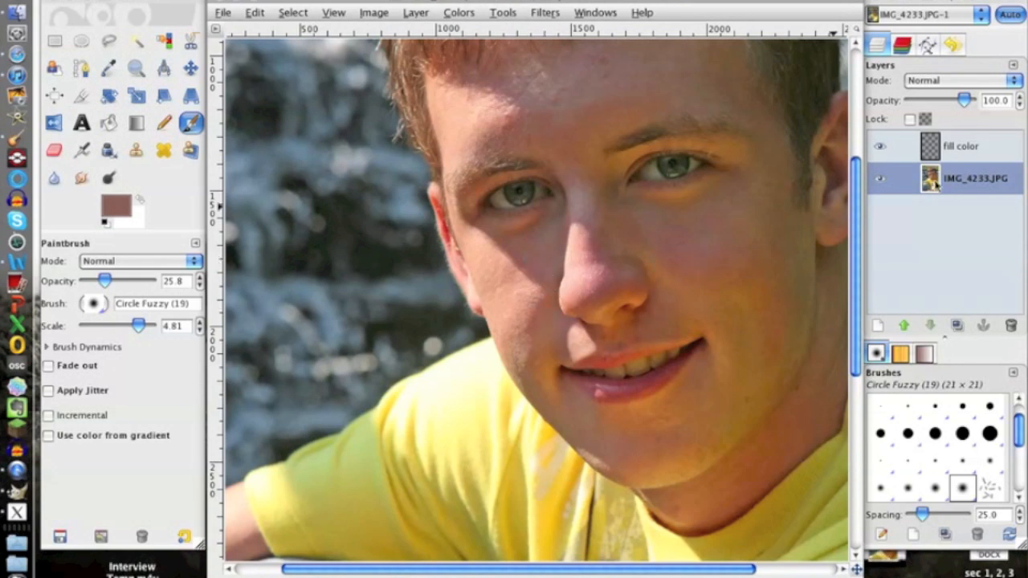
# Paint skin-tone strokes over the sun-glare spots on the 'fill color' layer.
pyautogui.click(976, 146)
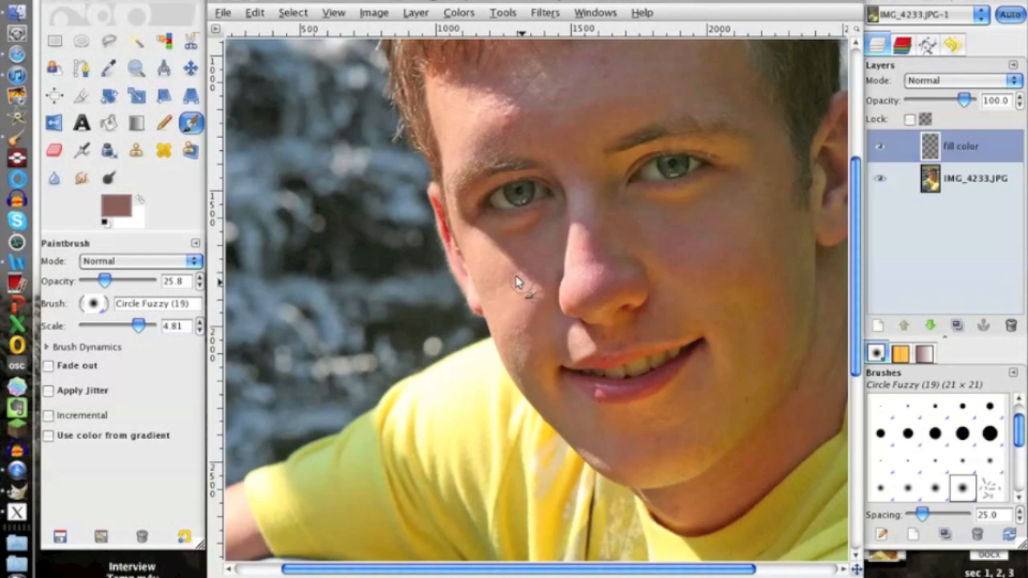
pyautogui.moveTo(494, 254)
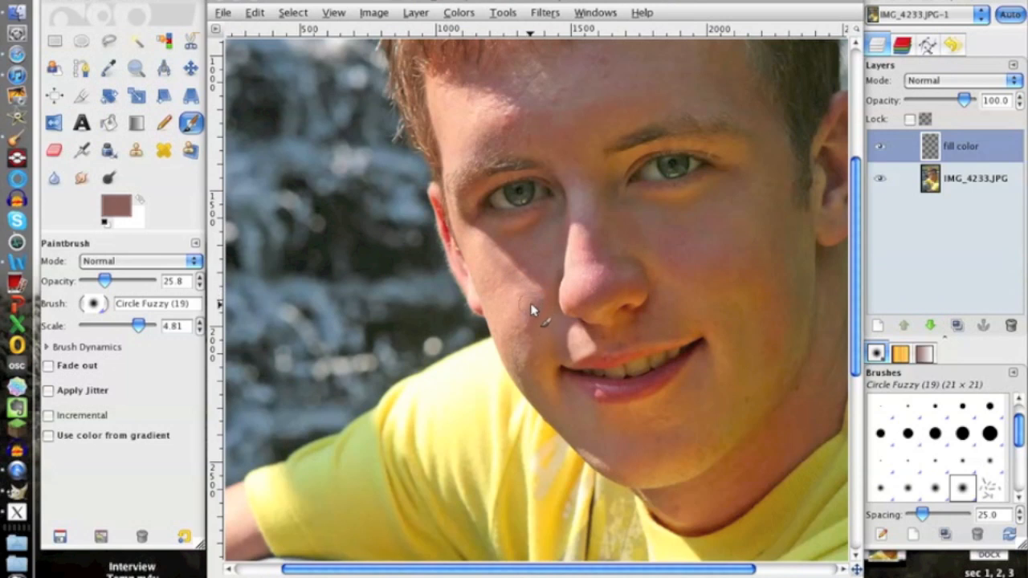
pyautogui.moveTo(527, 292)
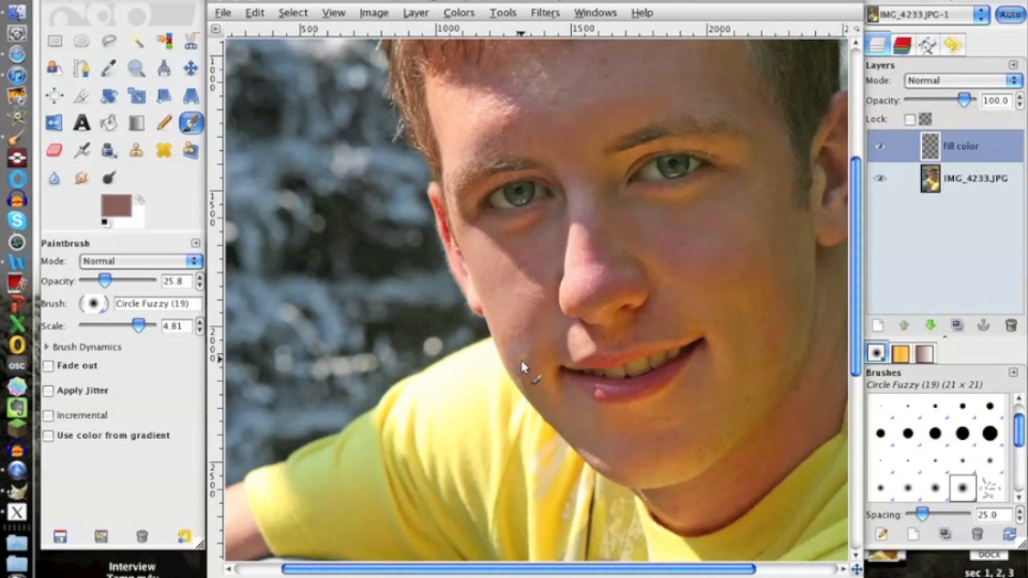
pyautogui.moveTo(532, 285)
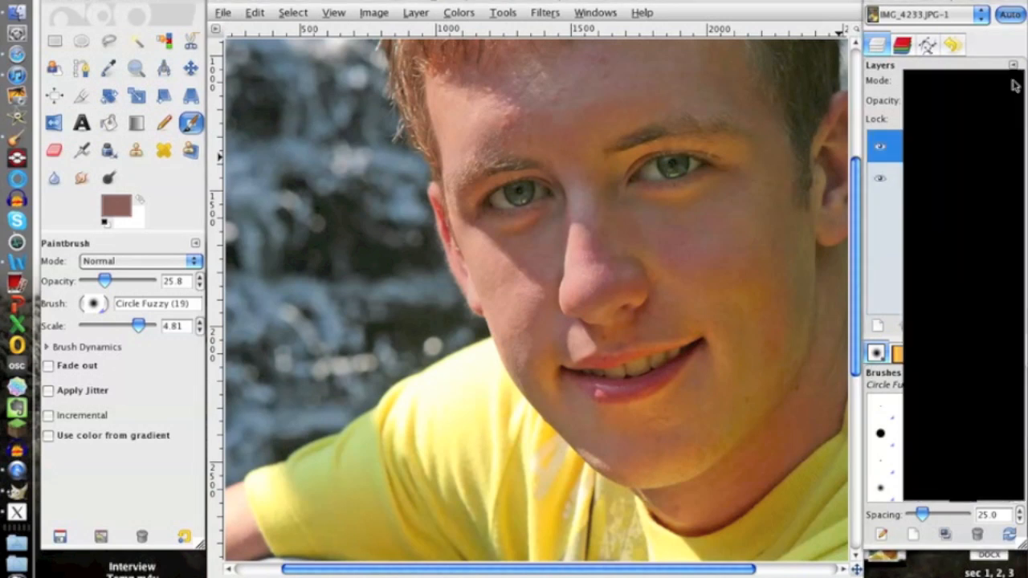
pyautogui.click(940, 80)
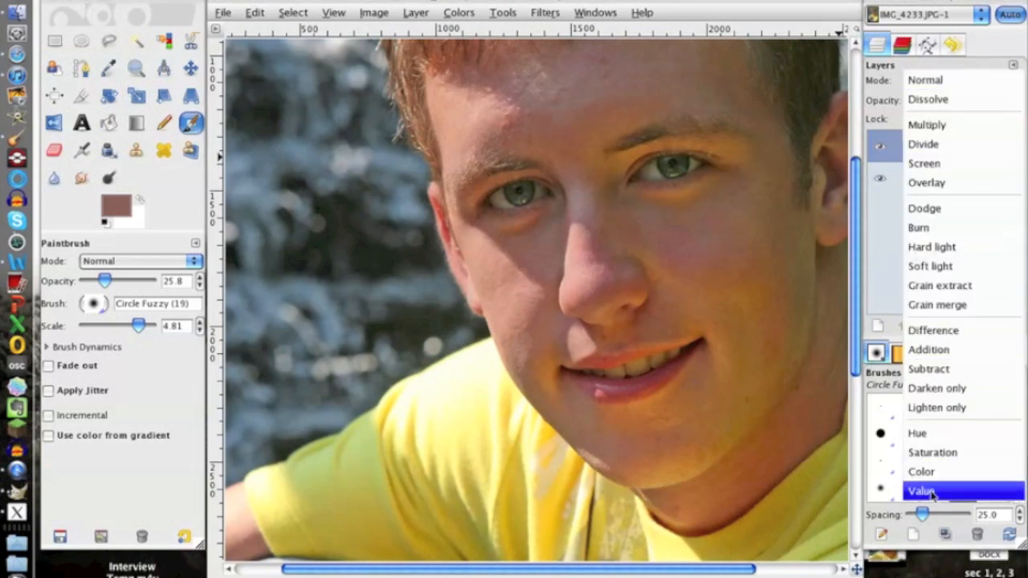
# Give the 'fill color' layer Value blend mode, try opacity near 25, and return it to full.
pyautogui.click(919, 488)
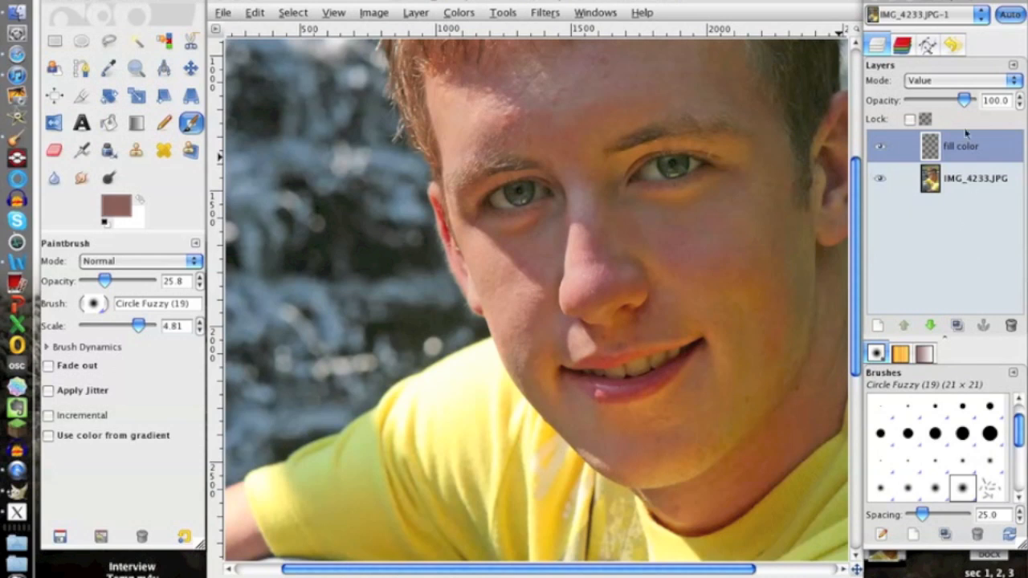
pyautogui.moveTo(964, 100); pyautogui.dragTo(929, 100)
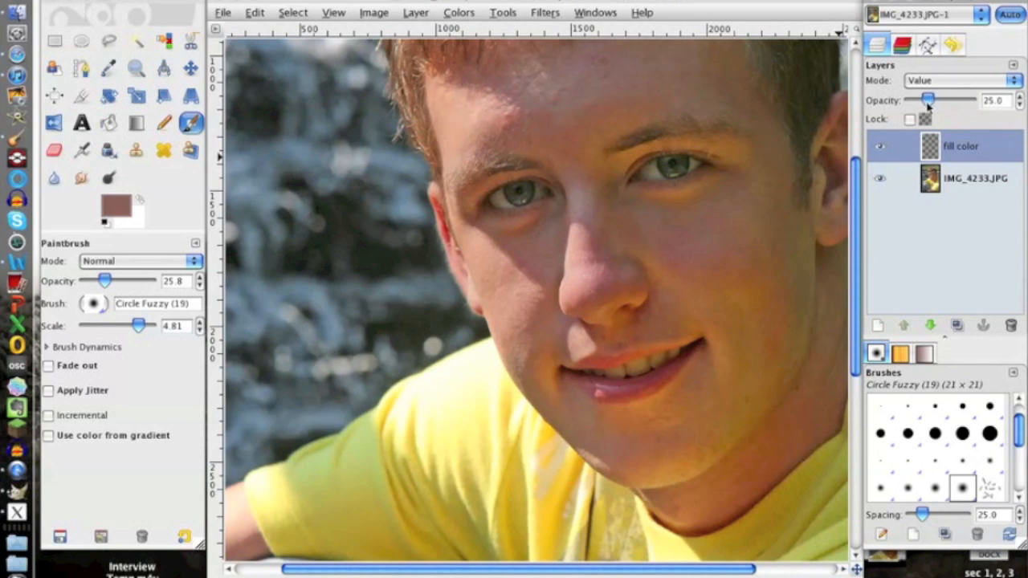
pyautogui.moveTo(928, 99); pyautogui.dragTo(923, 99)
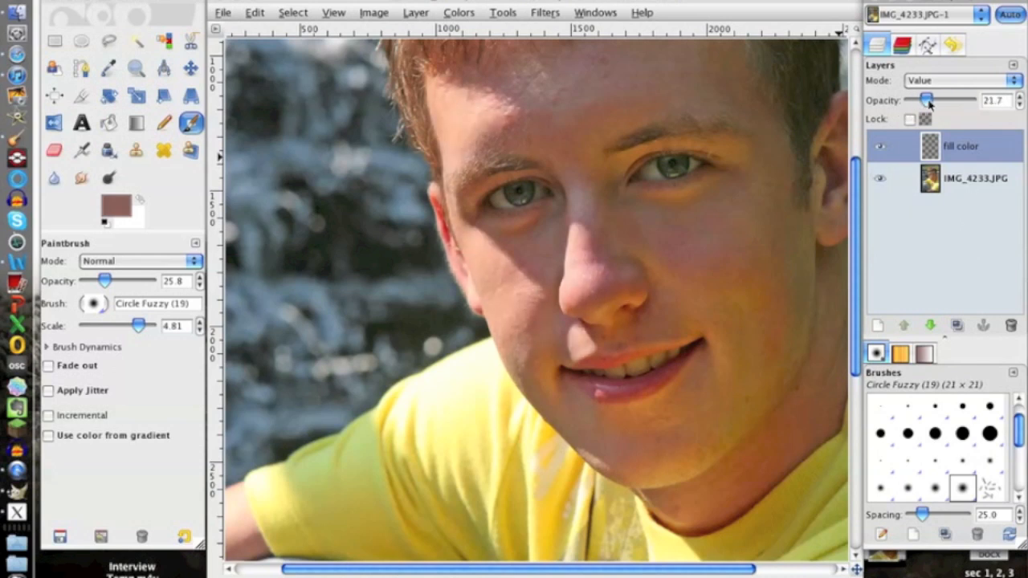
pyautogui.moveTo(928, 99); pyautogui.dragTo(939, 99)
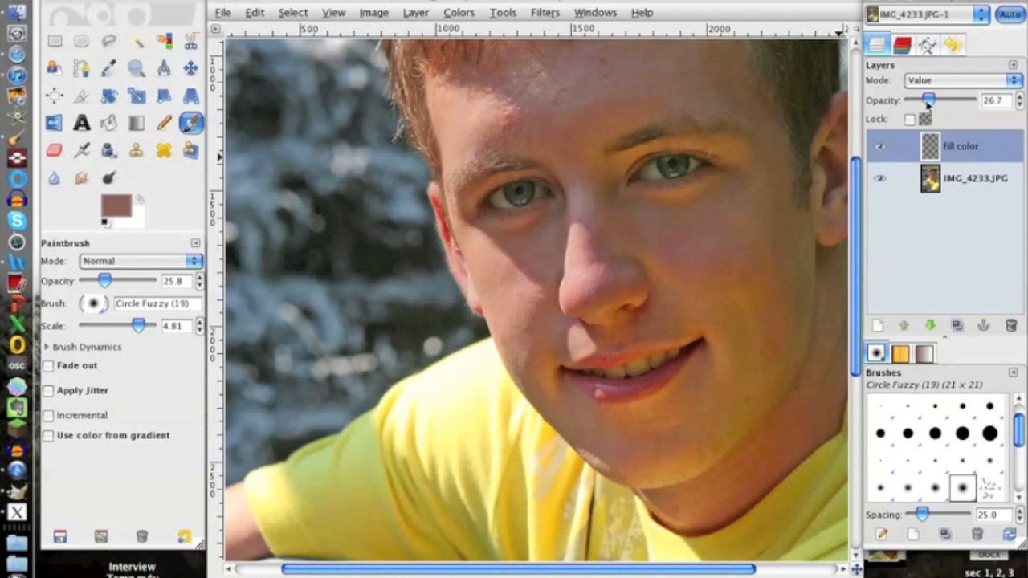
pyautogui.moveTo(928, 99); pyautogui.dragTo(966, 99)
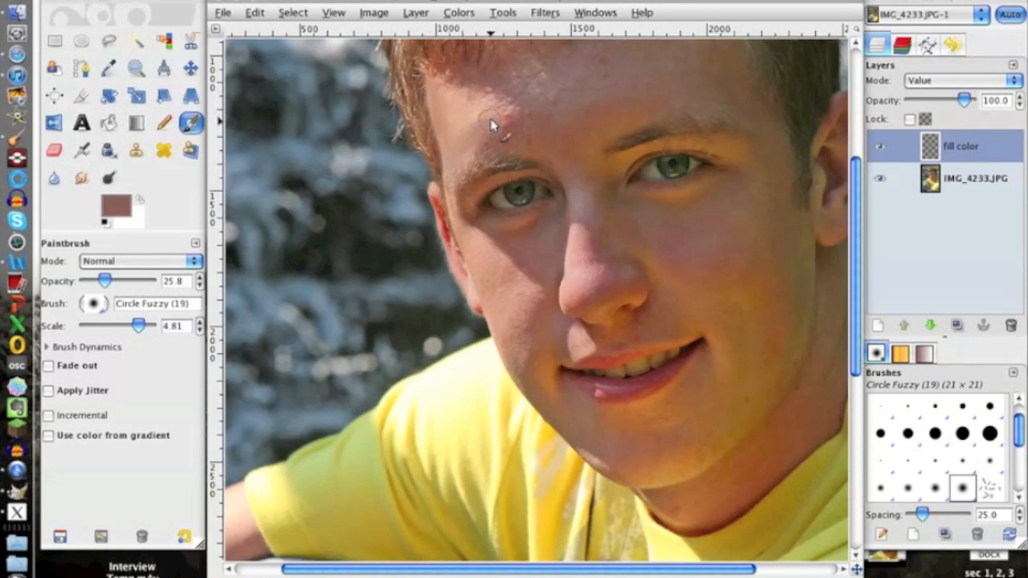
# Paint over the glare on the forehead and near the lips at full layer opacity.
pyautogui.moveTo(494, 129); pyautogui.dragTo(446, 97)
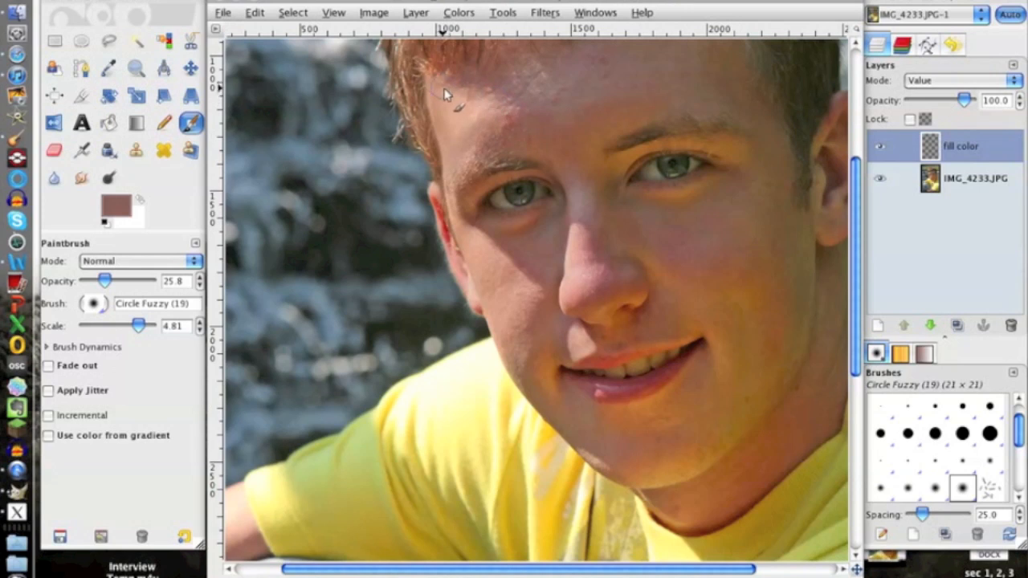
pyautogui.moveTo(459, 138)
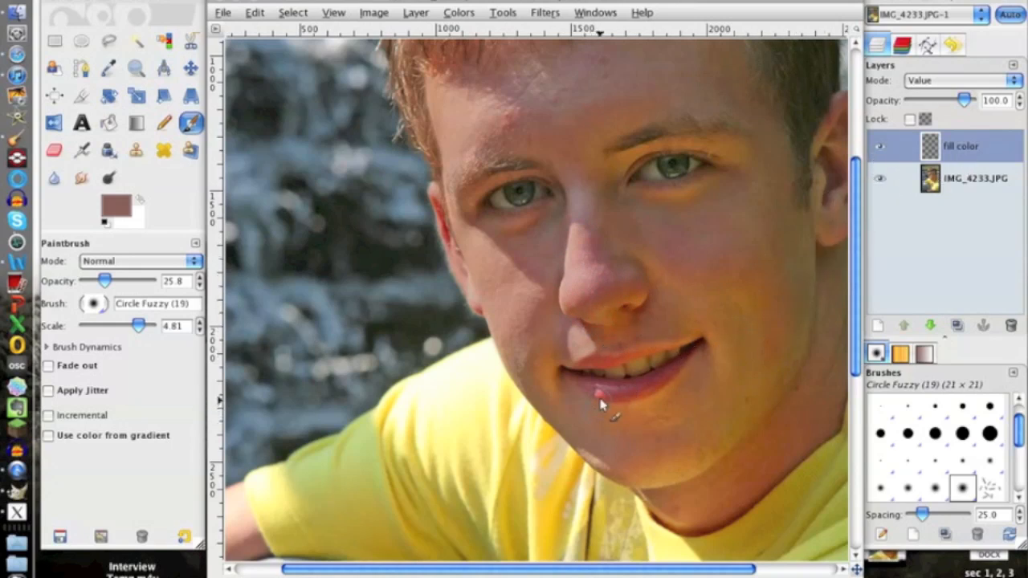
pyautogui.click(597, 414)
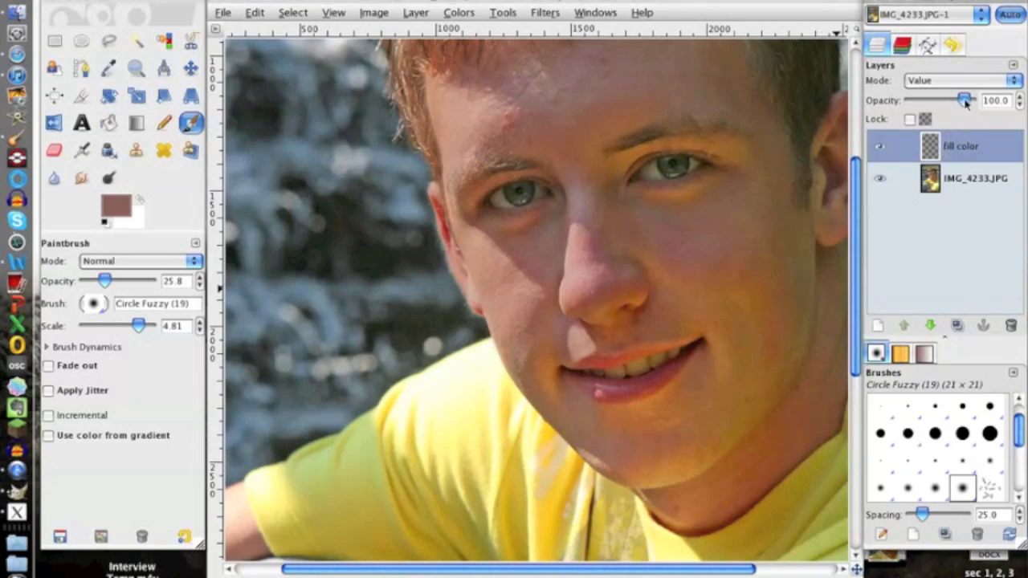
pyautogui.moveTo(964, 99); pyautogui.dragTo(957, 99)
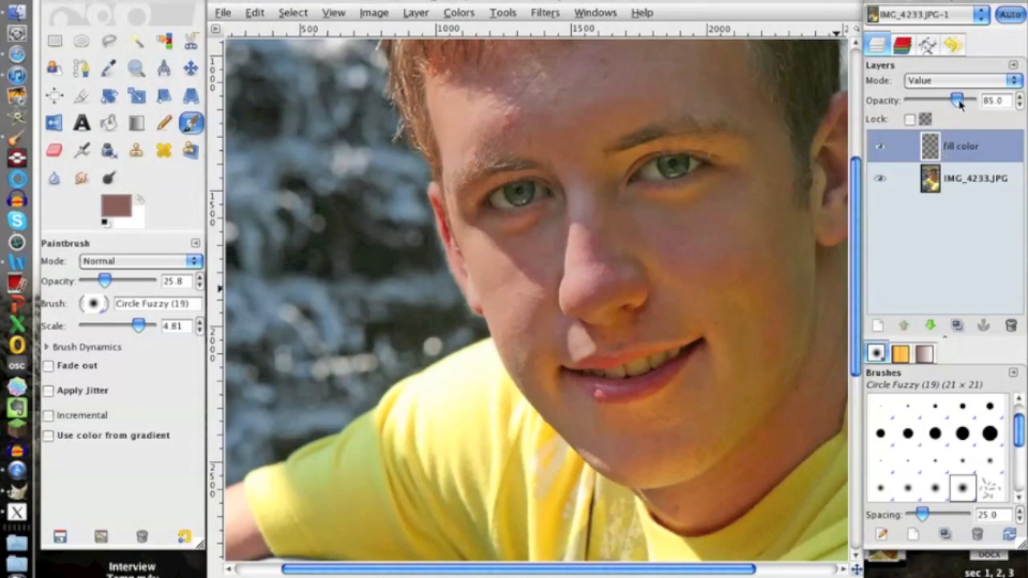
pyautogui.moveTo(960, 100); pyautogui.dragTo(971, 100)
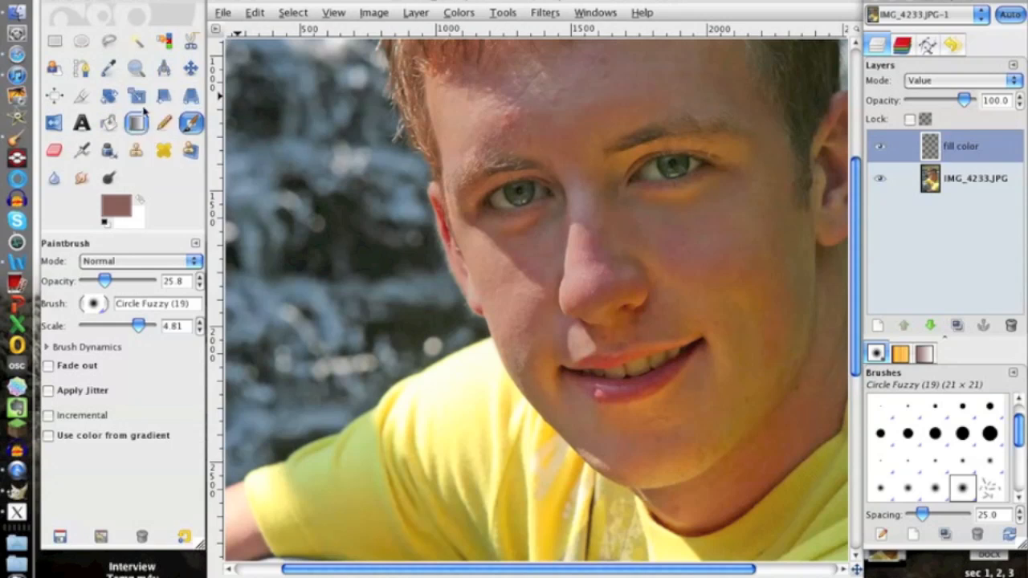
# Zoom on the lips and set the Clone tool to roughly half opacity with a smaller brush.
pyautogui.click(128, 67)
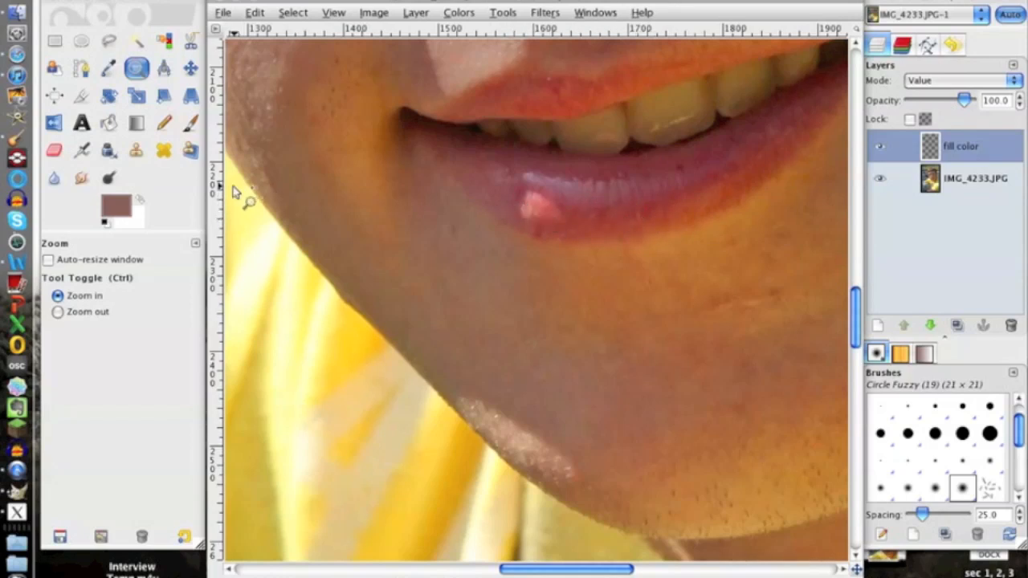
pyautogui.click(135, 151)
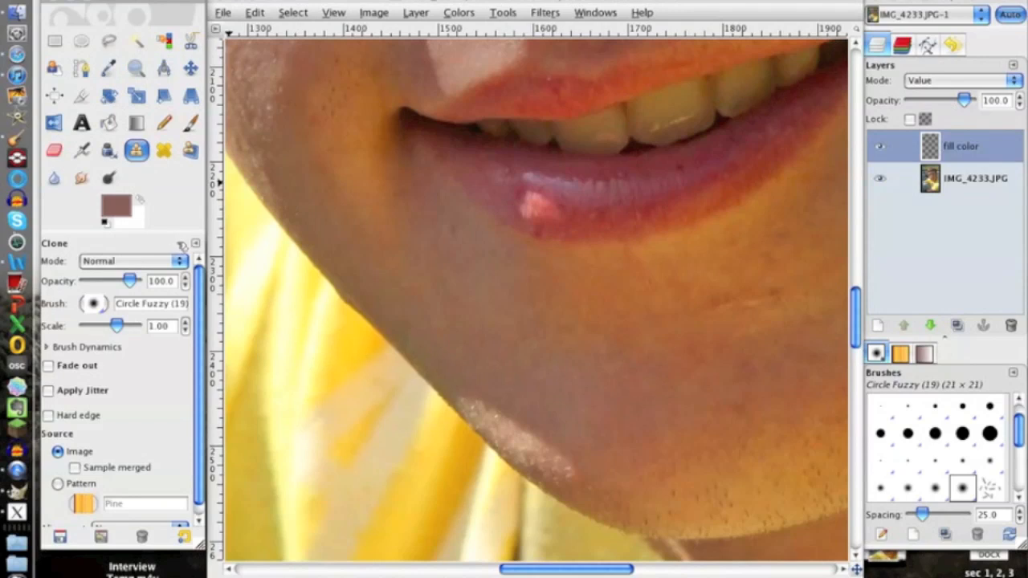
pyautogui.moveTo(240, 210)
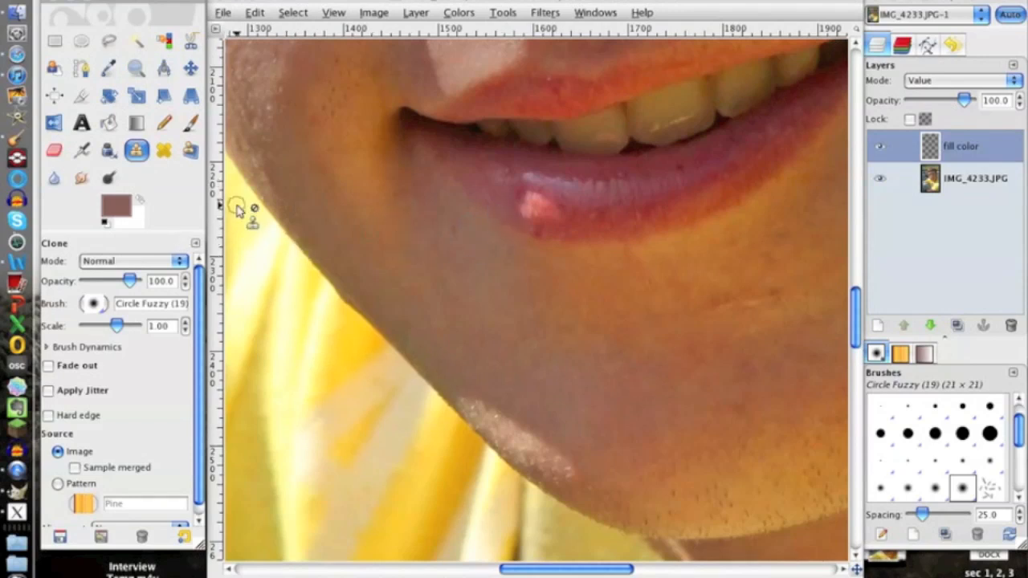
pyautogui.moveTo(136, 280); pyautogui.dragTo(109, 280)
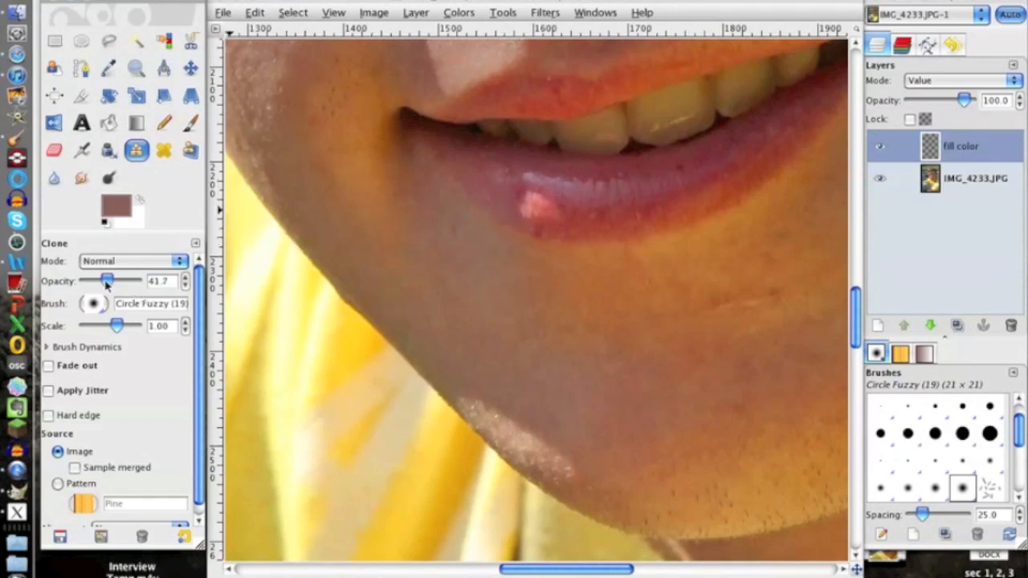
pyautogui.moveTo(109, 280); pyautogui.dragTo(103, 280)
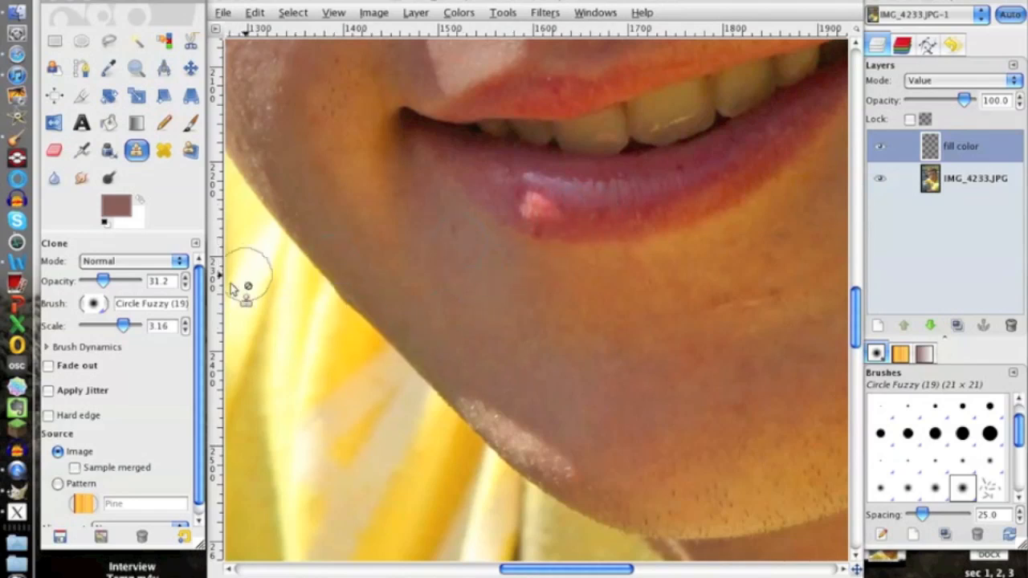
pyautogui.moveTo(122, 324); pyautogui.dragTo(121, 324)
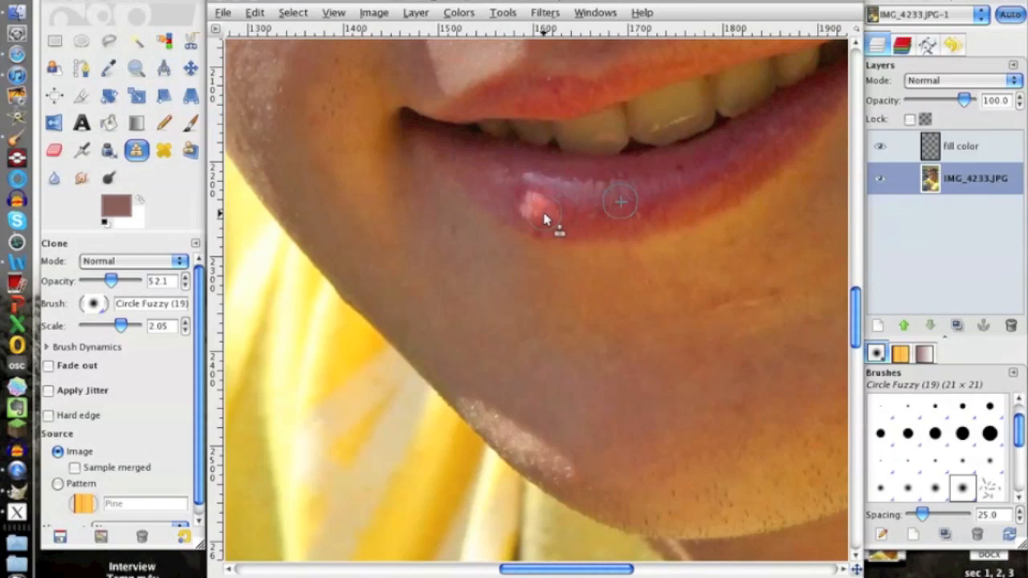
# Clone clean lip texture over the bright highlight on the lower lip.
pyautogui.click(543, 217)
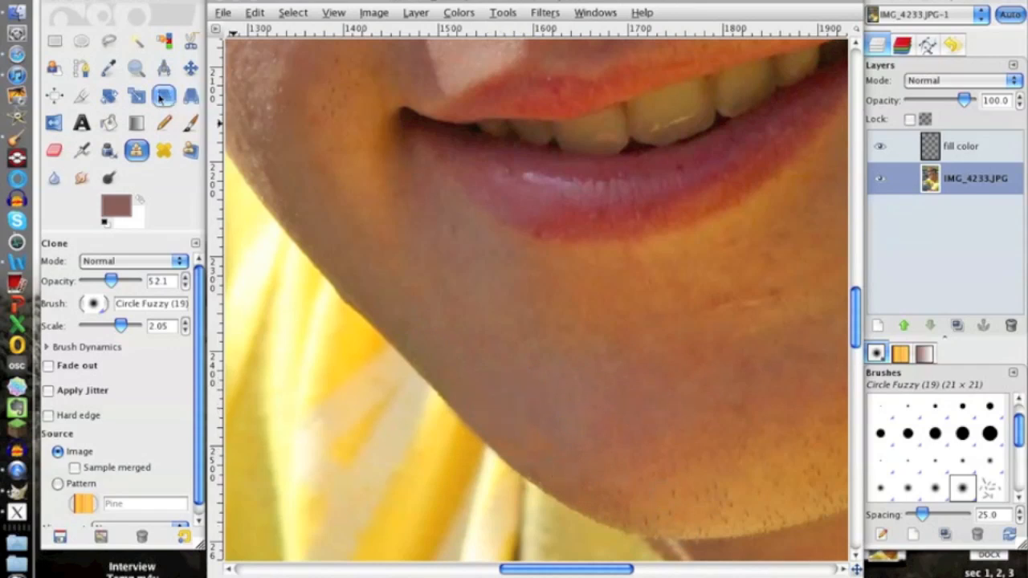
pyautogui.click(129, 61)
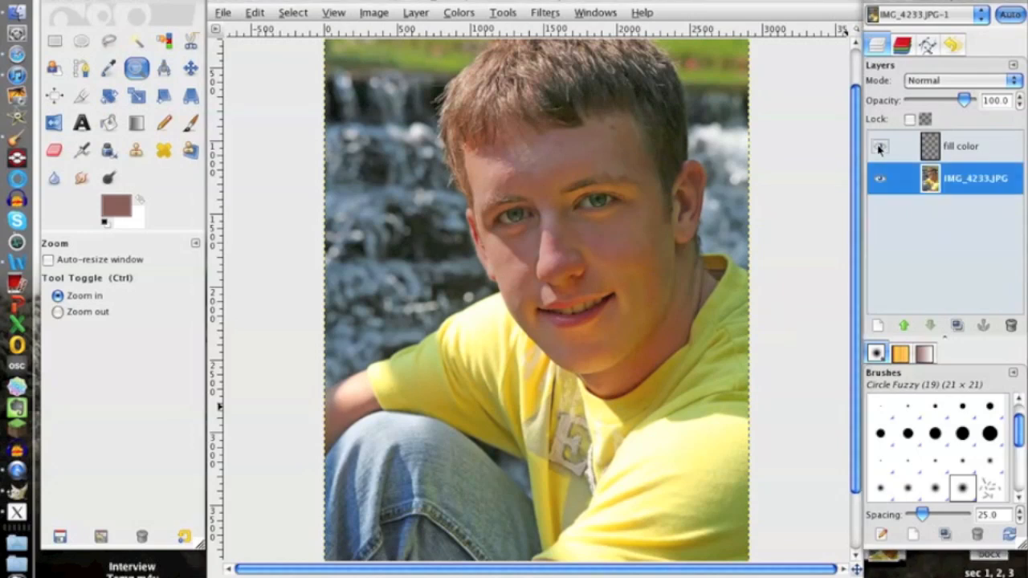
# Toggle the 'fill color' layer's visibility to compare the portrait before and after.
pyautogui.click(878, 146)
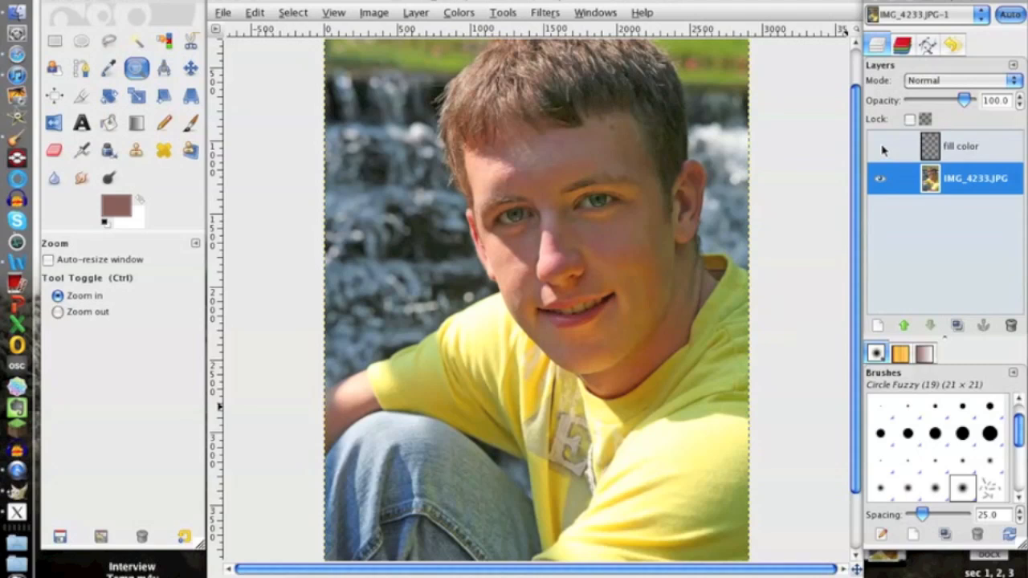
pyautogui.click(880, 147)
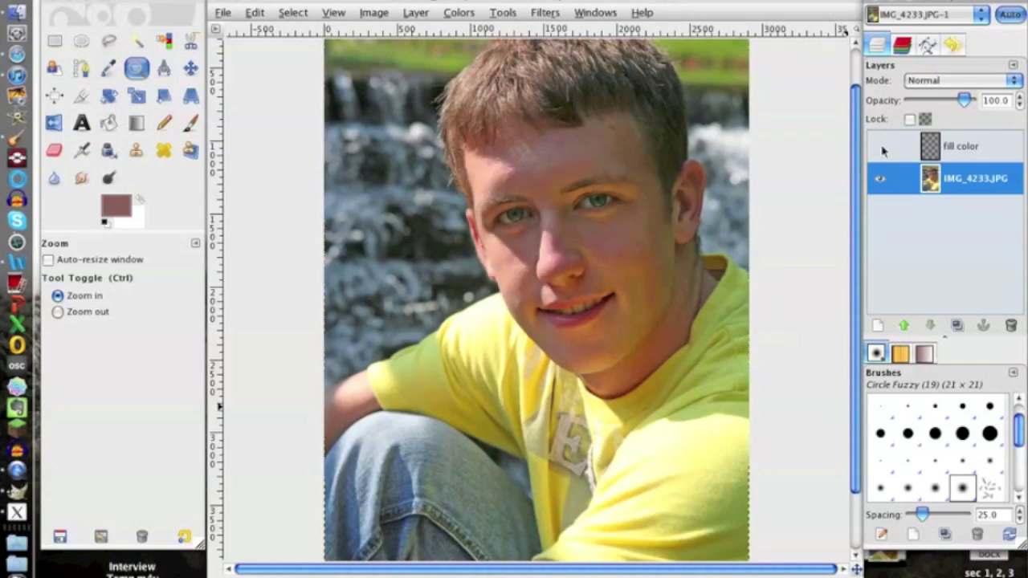
pyautogui.click(880, 146)
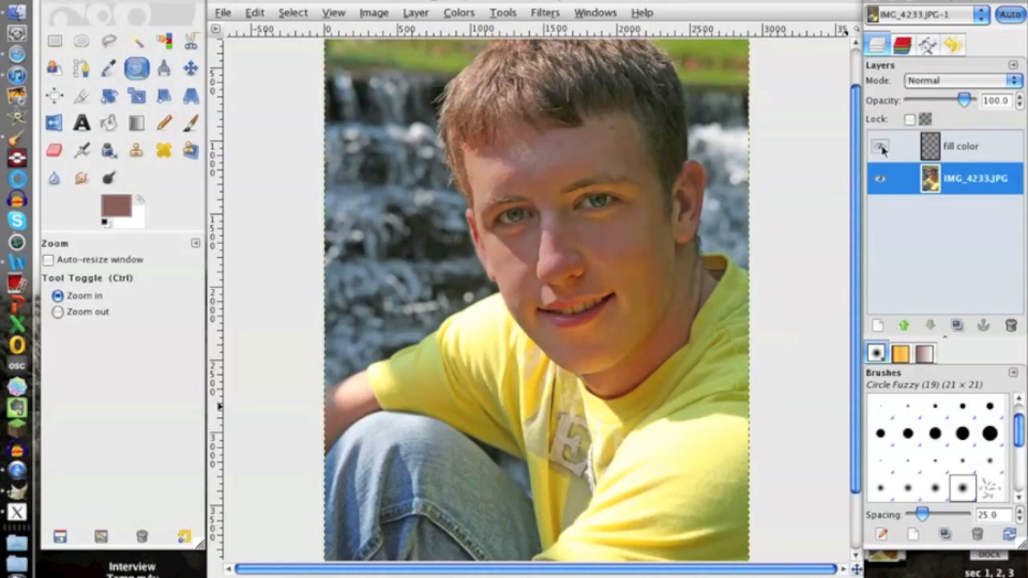
pyautogui.click(879, 146)
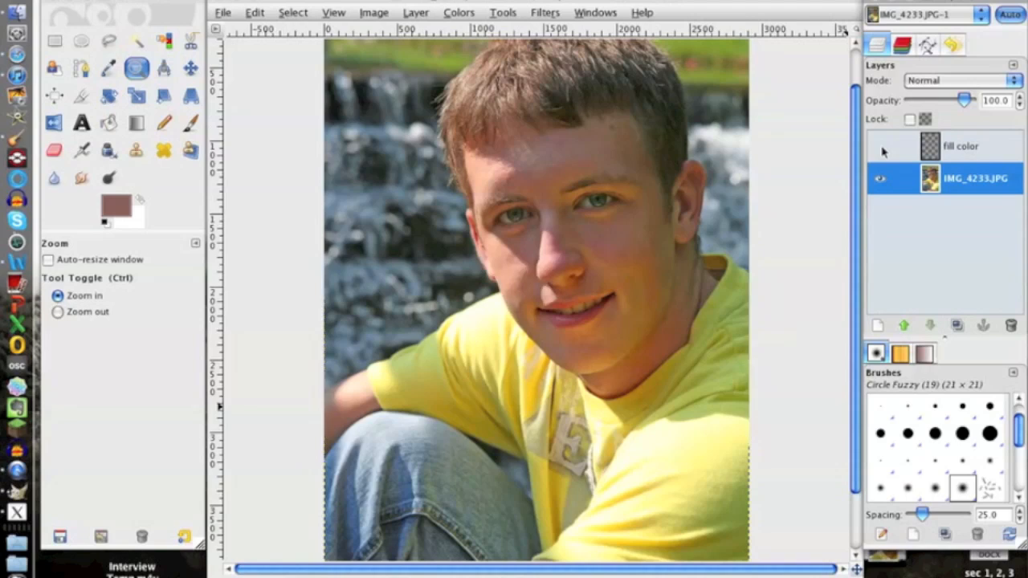
pyautogui.click(880, 148)
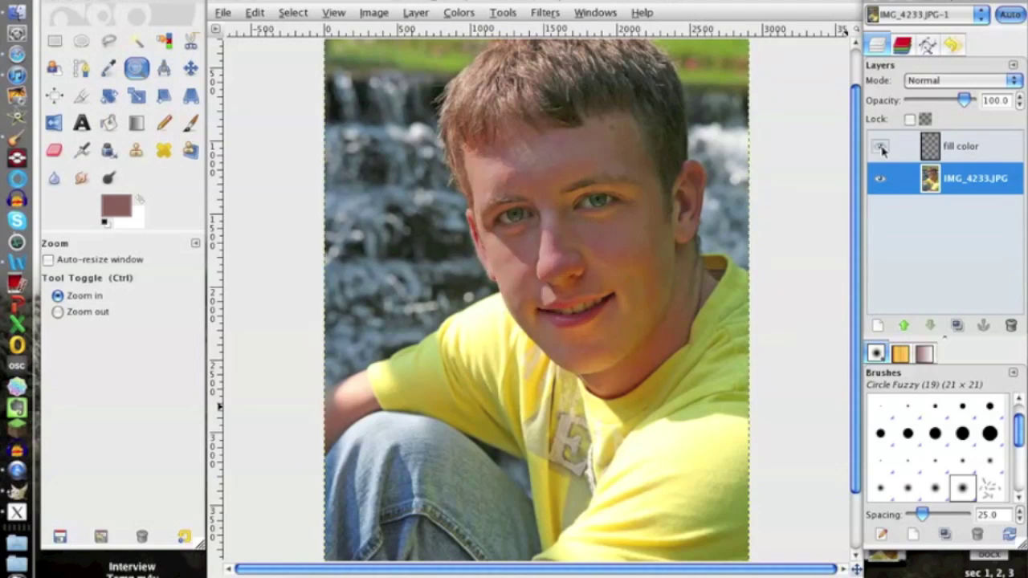